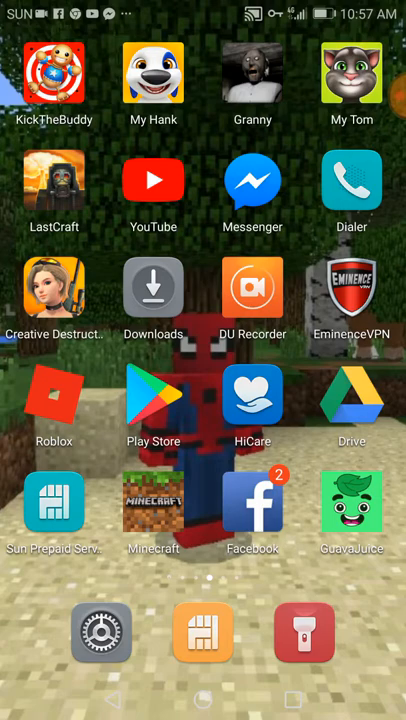
Step: Launch Granny from the Android home screen
left_click(252, 70)
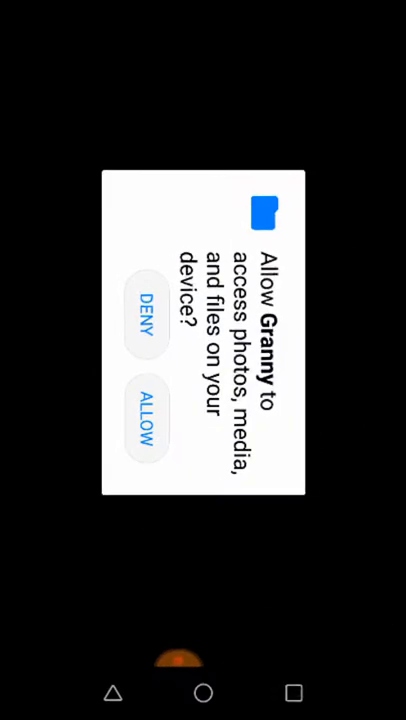
Step: Allow Granny access to photos, media and files on the device
left_click(145, 414)
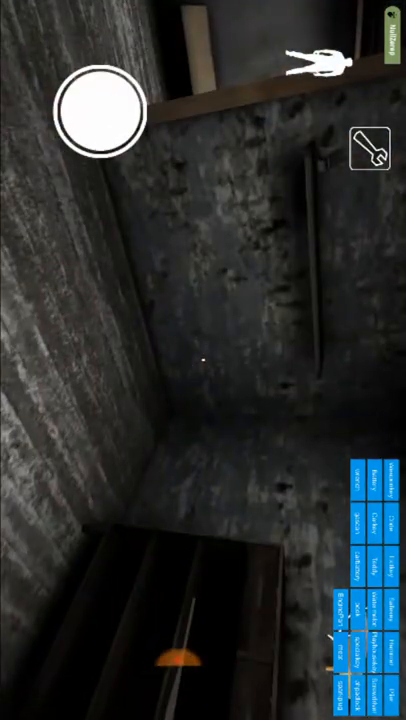
Step: Pick up the key in the room and turn to look around
left_click(372, 150)
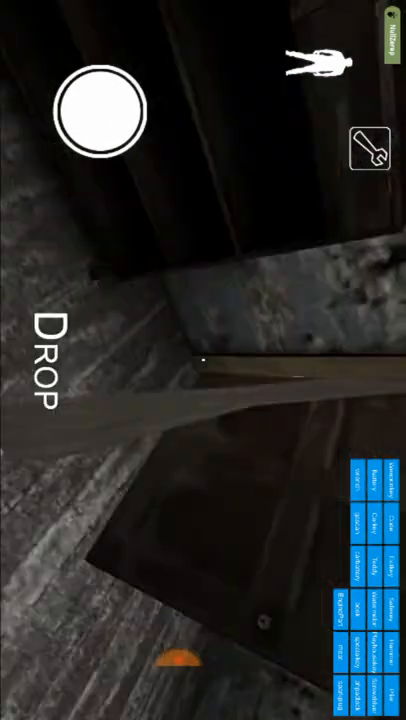
left_click_drag(98, 113, 150, 160)
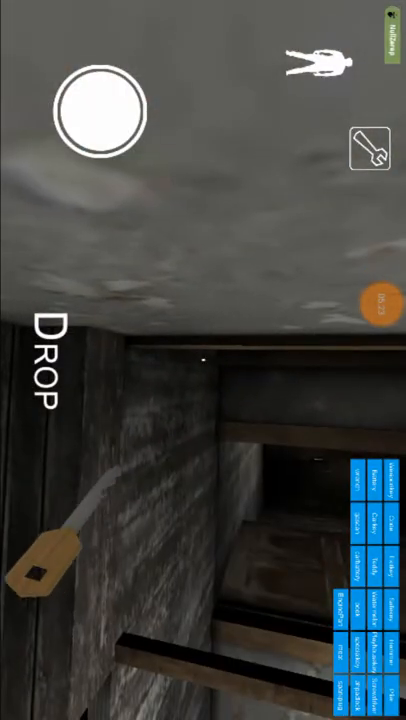
Step: Turn the view toward the corridor while carrying the key
left_click_drag(97, 110, 148, 155)
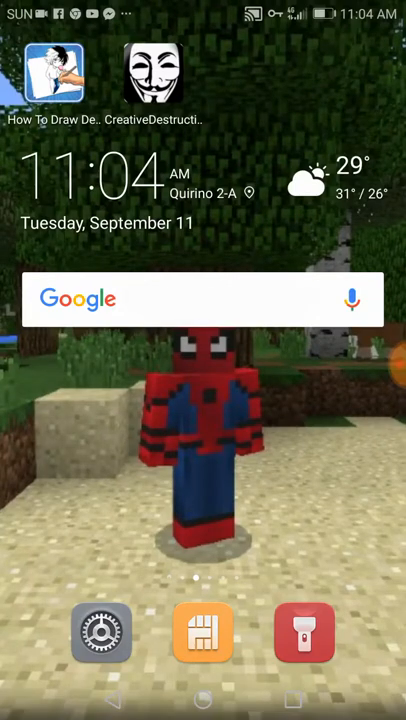
Step: Bring up the Calculator app and enter 204
left_click(202, 633)
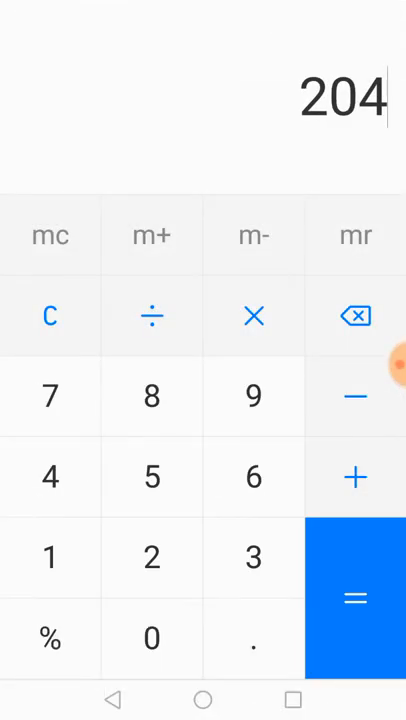
left_click(203, 699)
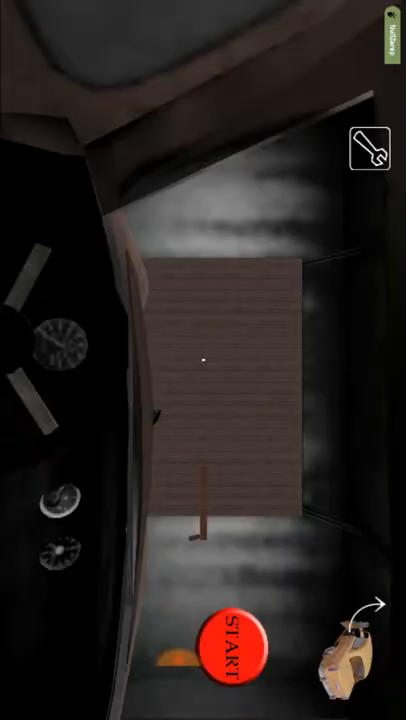
Step: From the car, try starting the engine and drive toward the garage door
left_click(372, 148)
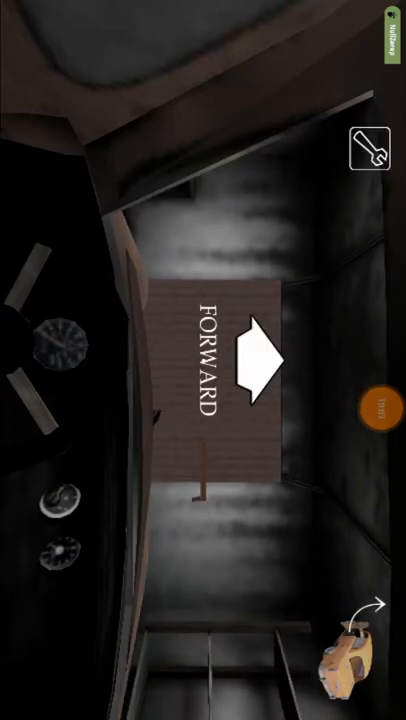
left_click(255, 360)
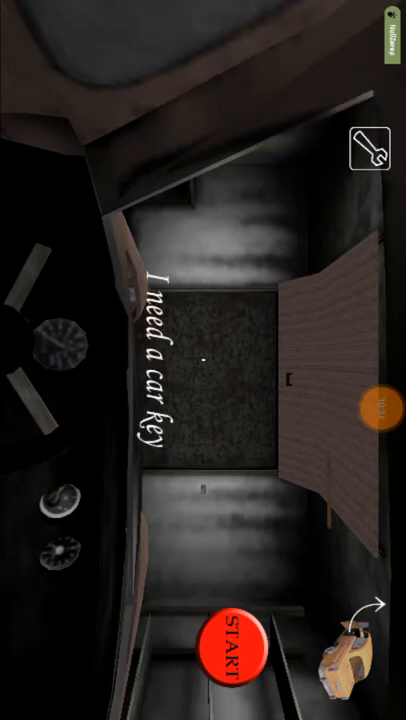
Step: Restart the engine and drive out of the open garage to the title menu
left_click(388, 22)
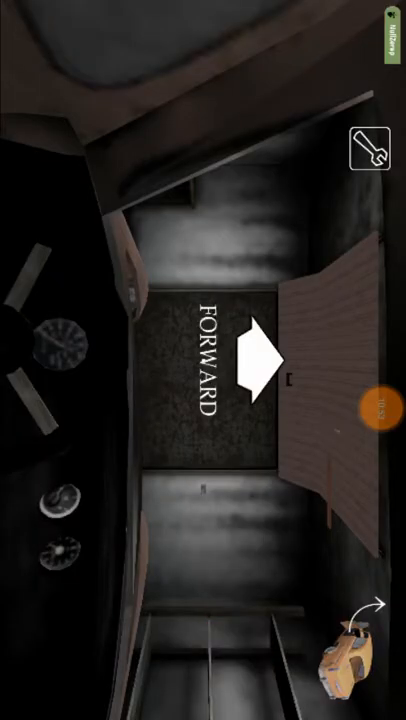
left_click(253, 360)
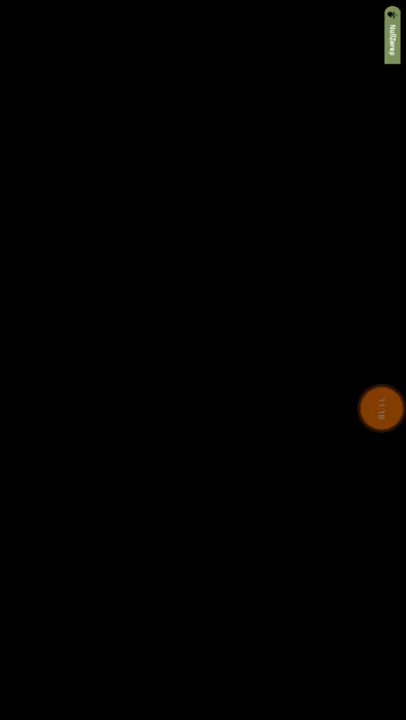
left_click(381, 407)
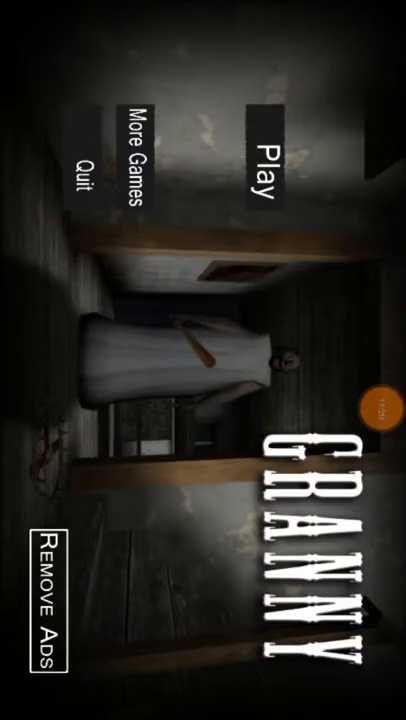
left_click(380, 405)
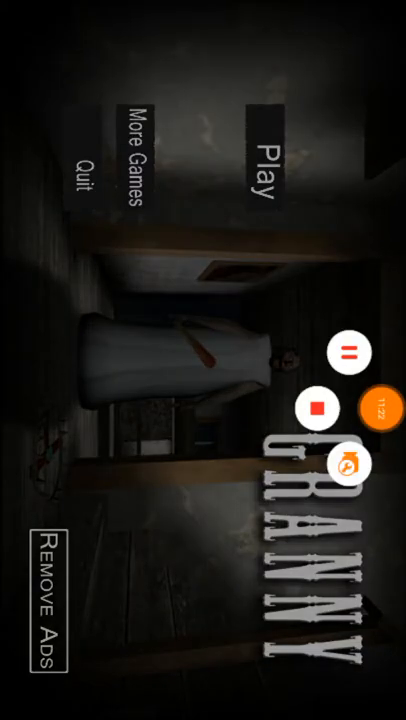